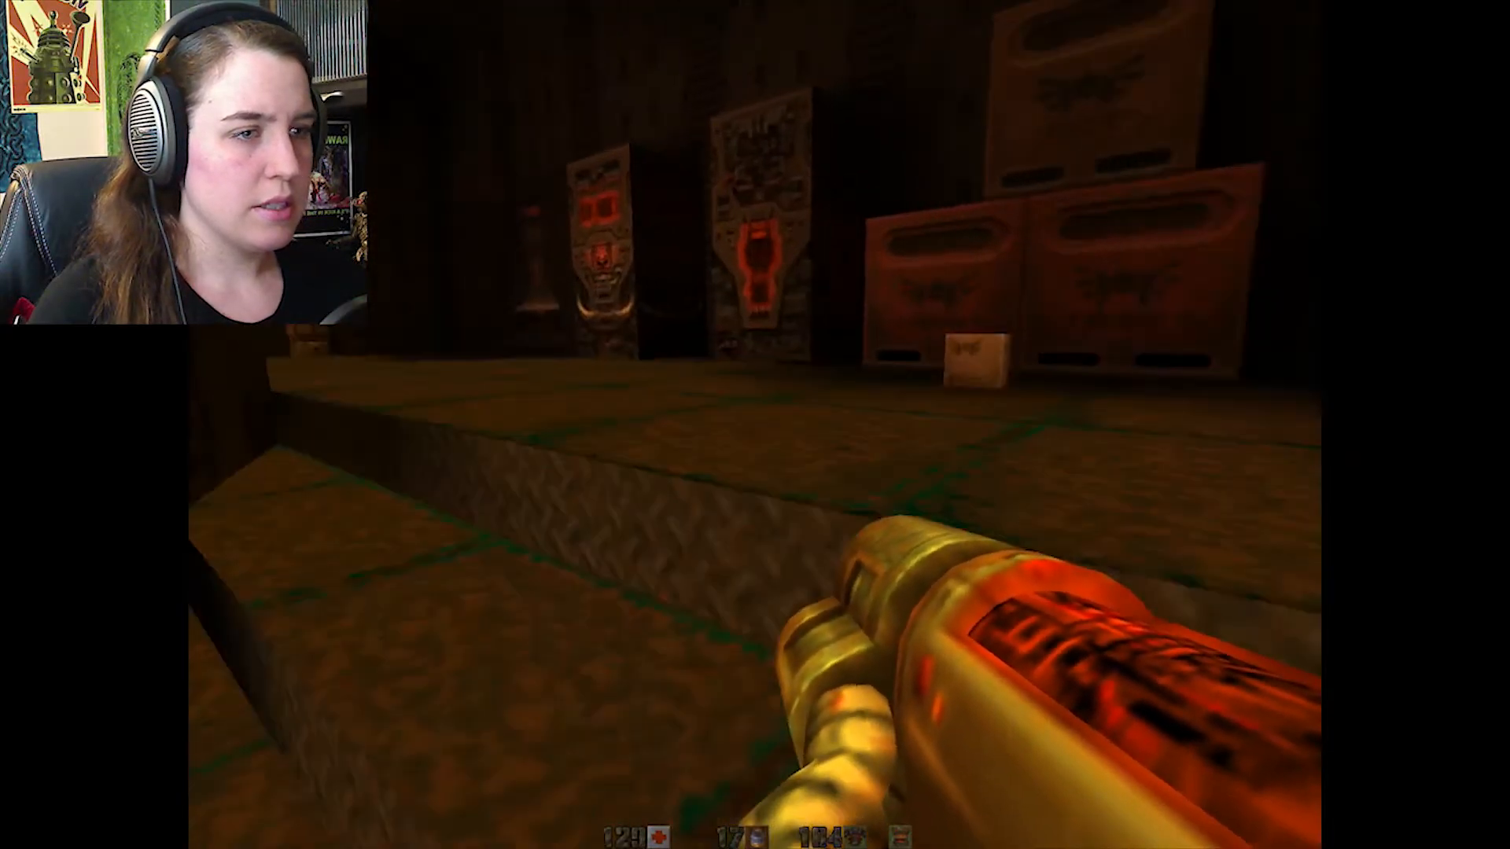
Pause play and bring up the Game menu with its difficulty, load, save and credits options
{"action": "key", "text": "tab"}
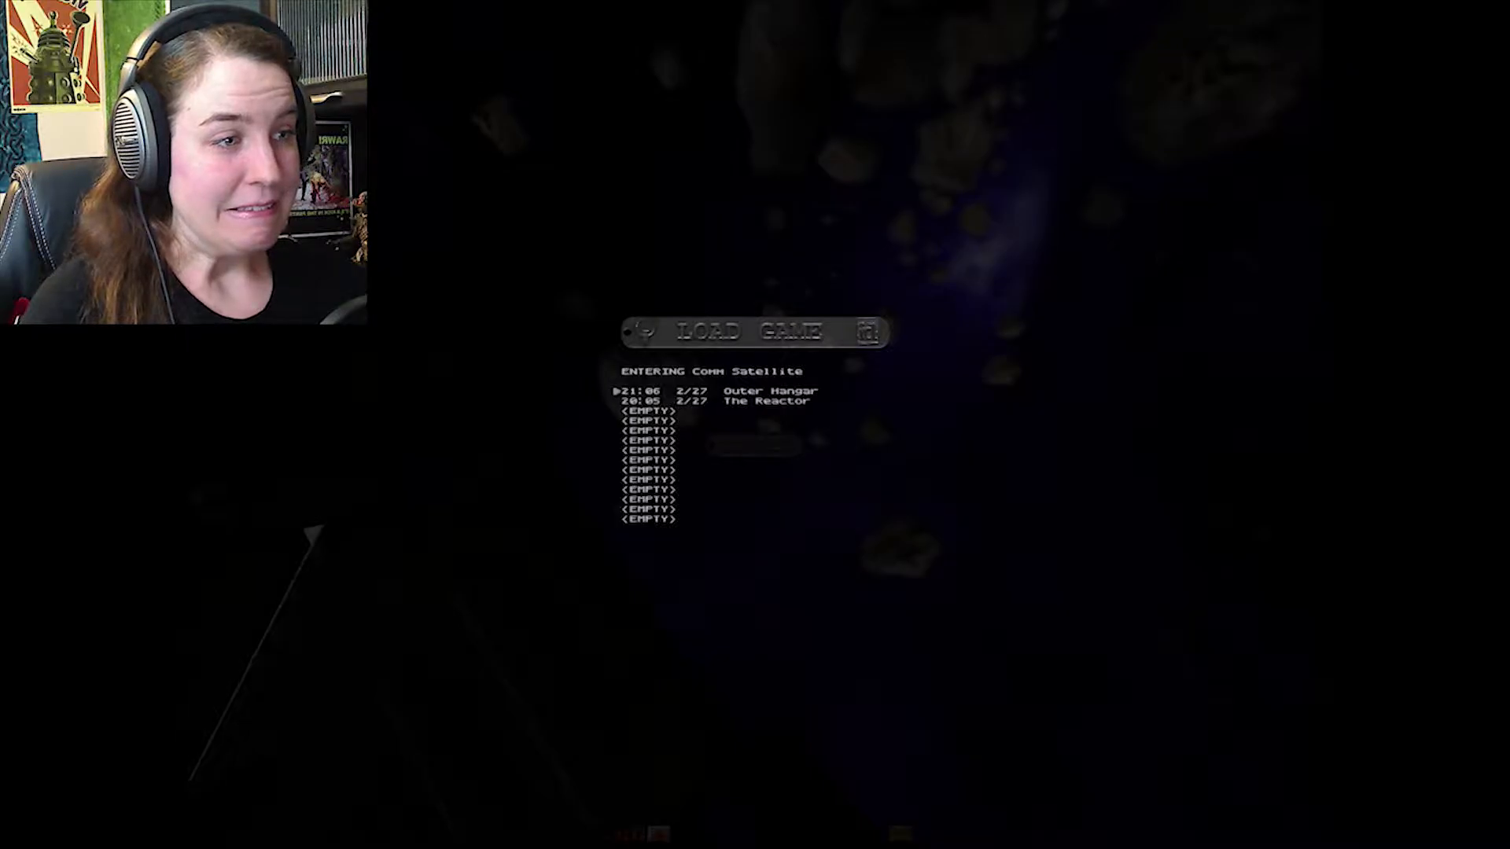
{"action": "left_click", "coordinate": [762, 390]}
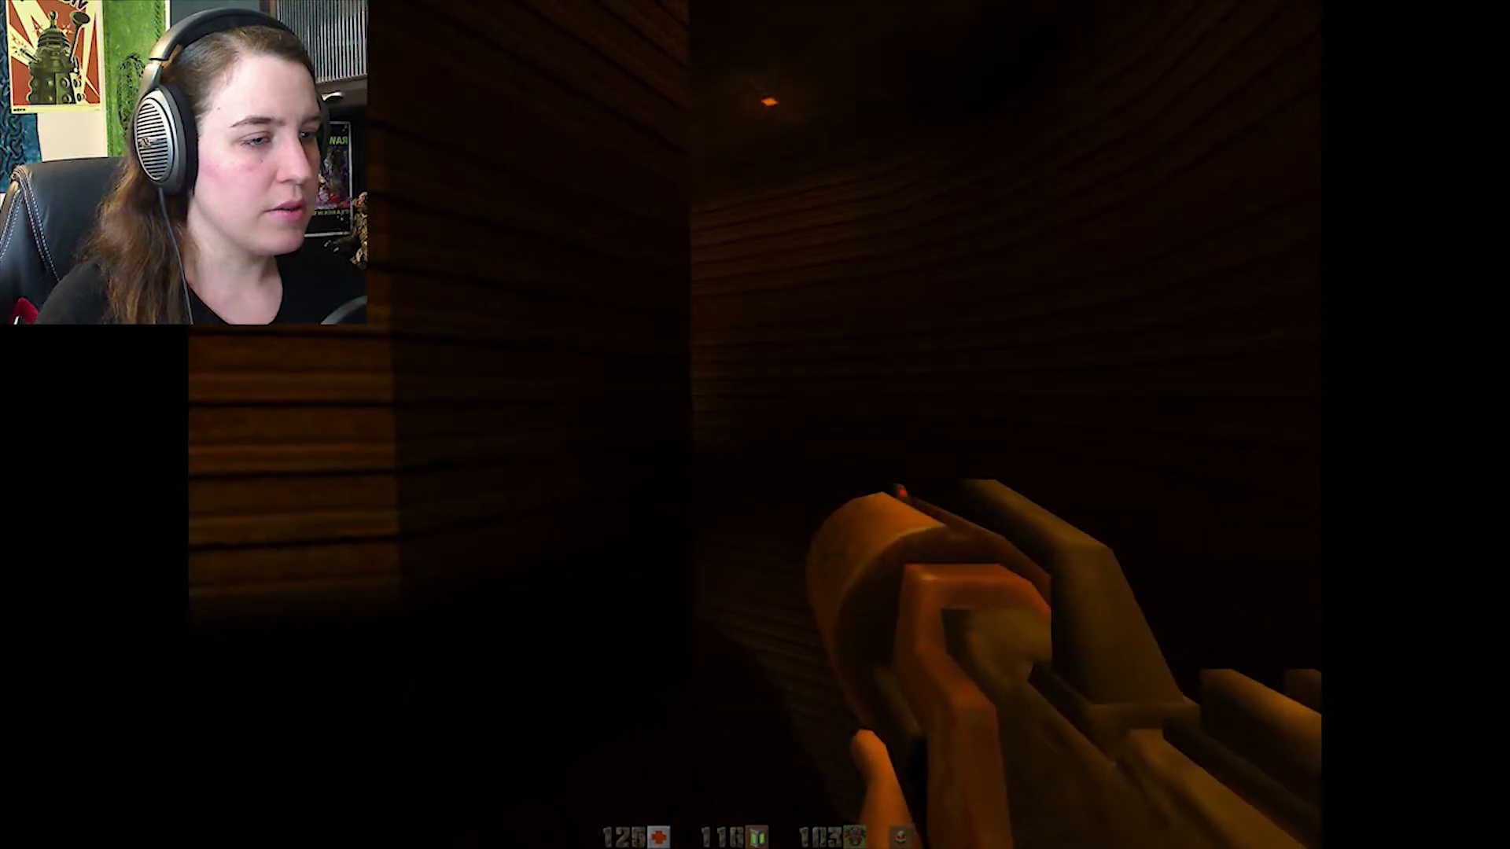
{"action": "key", "text": "Escape"}
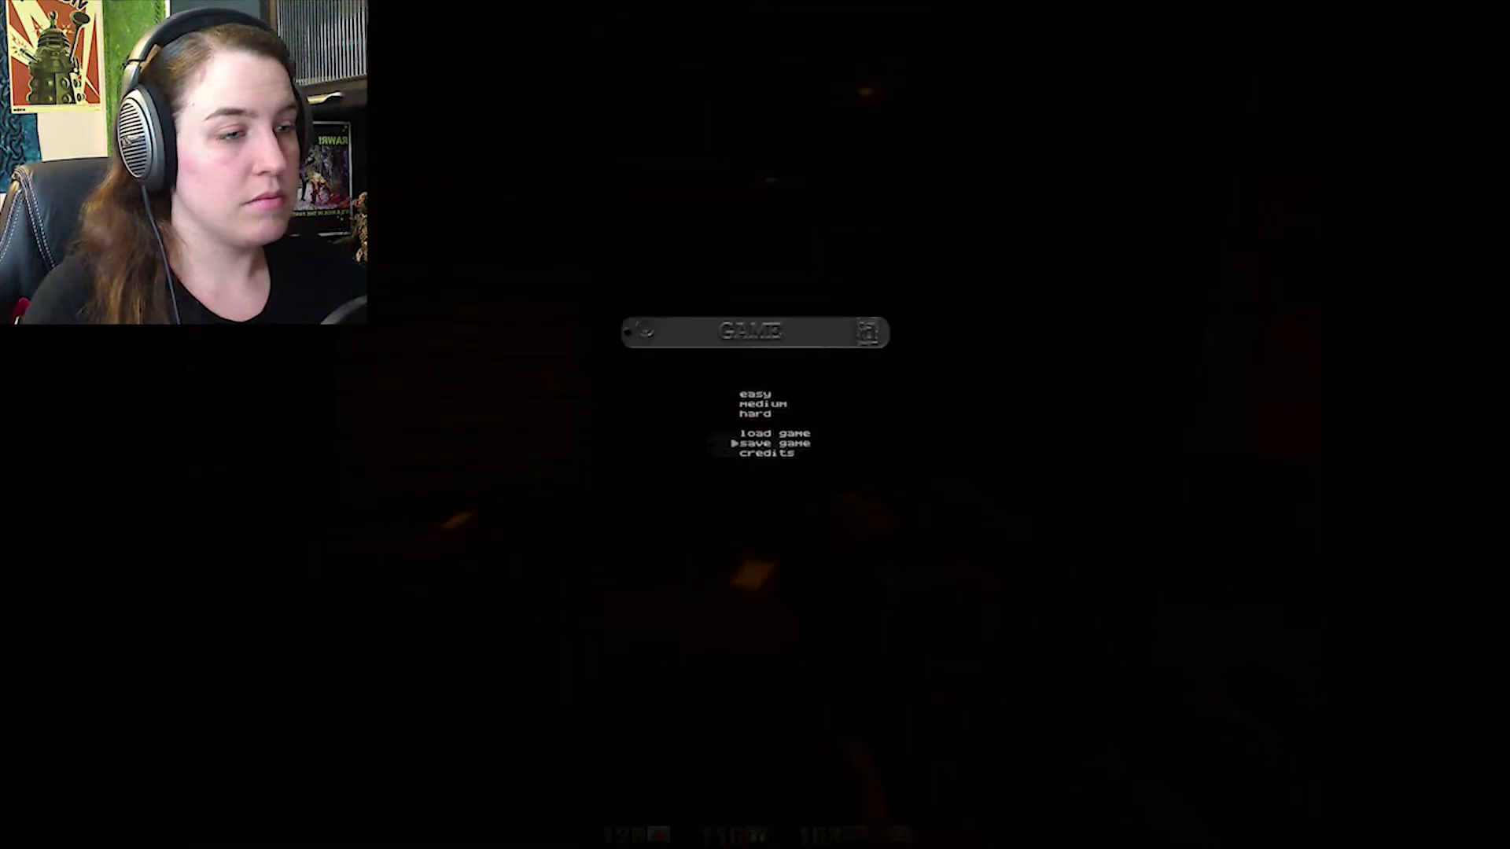